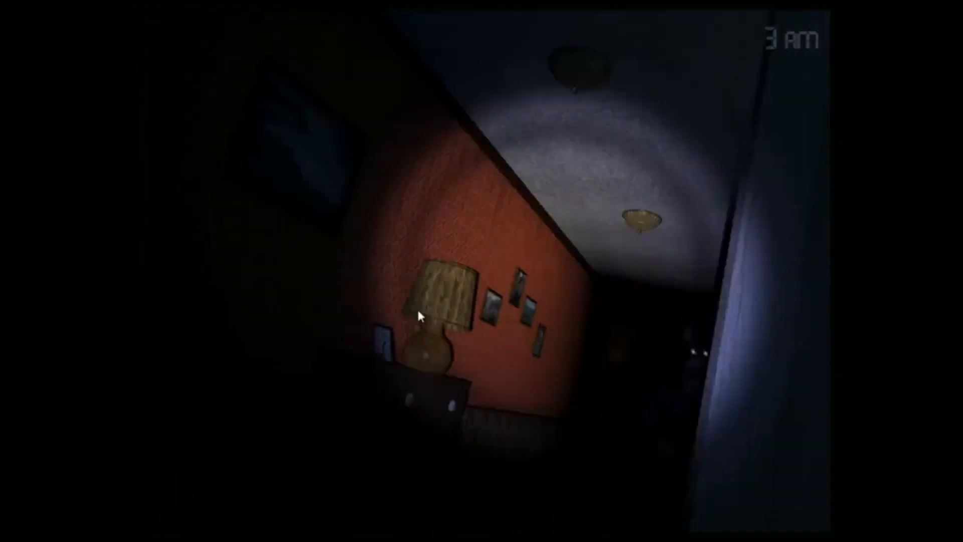
pyautogui.moveTo(533, 506)
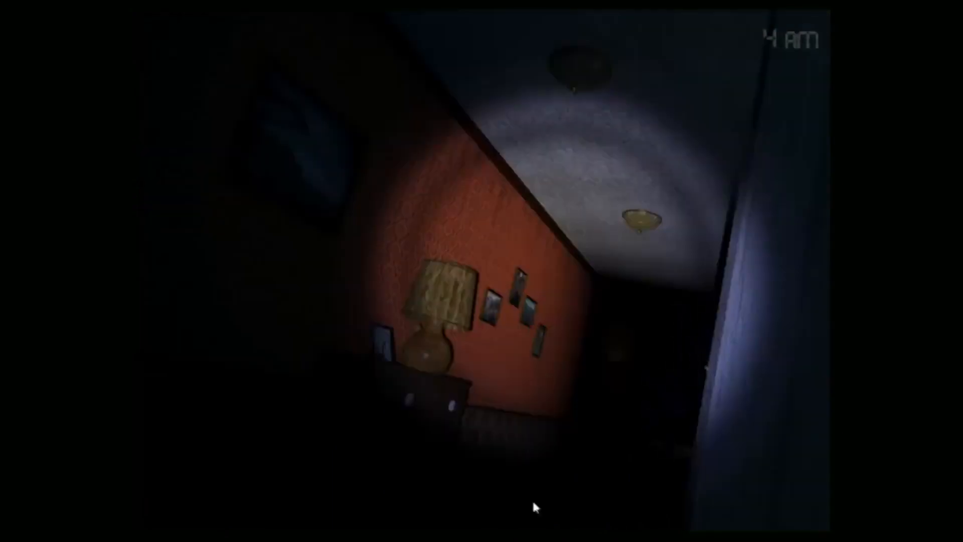